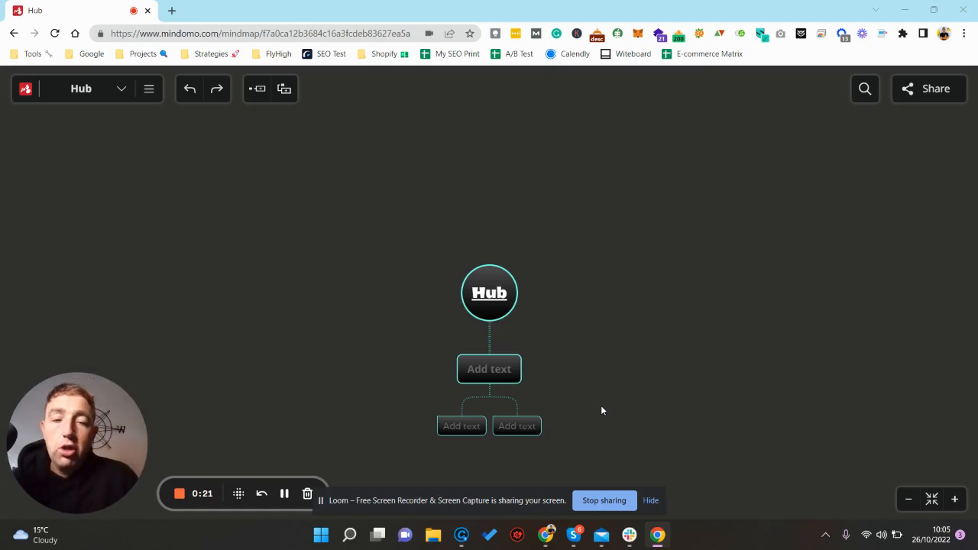
mouse_move(563, 217)
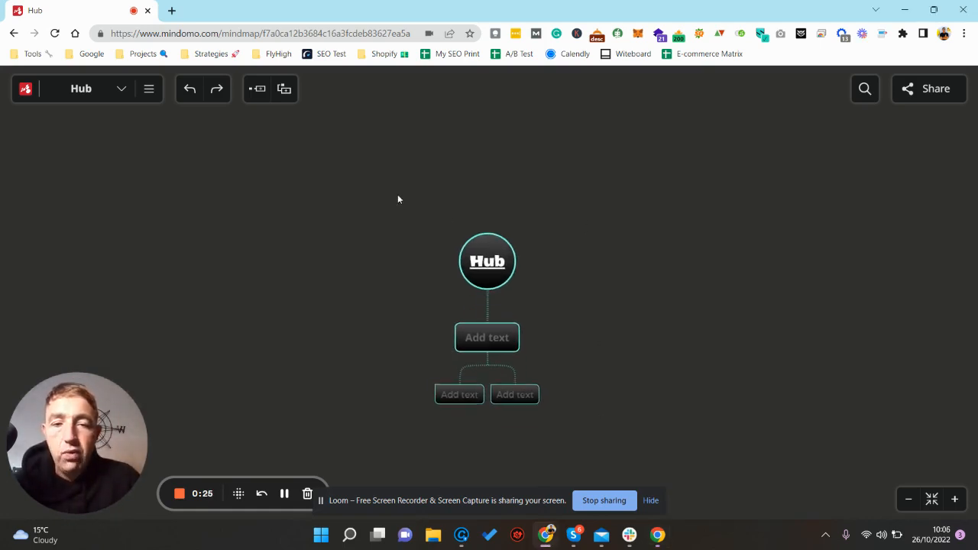
mouse_move(404, 280)
type("Watches multi intent ")
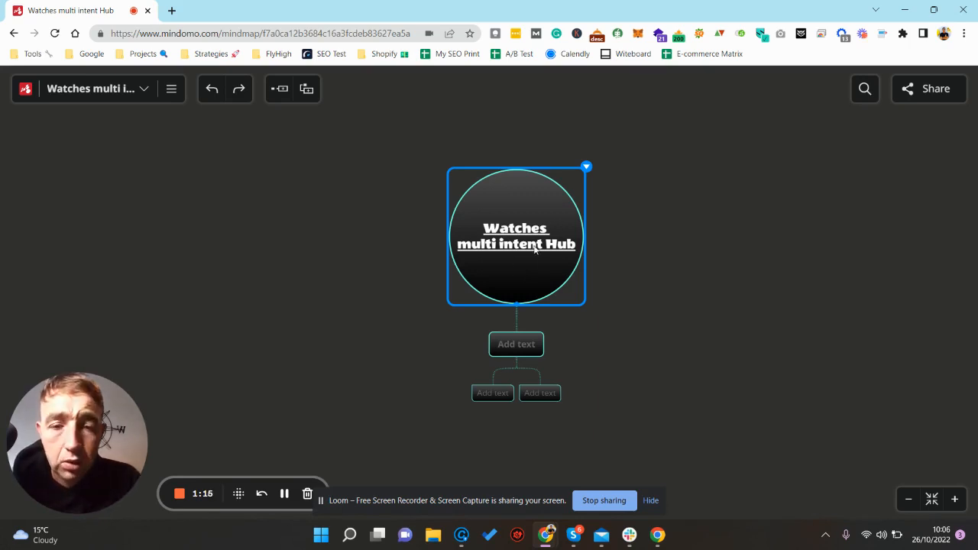
mouse_move(522, 197)
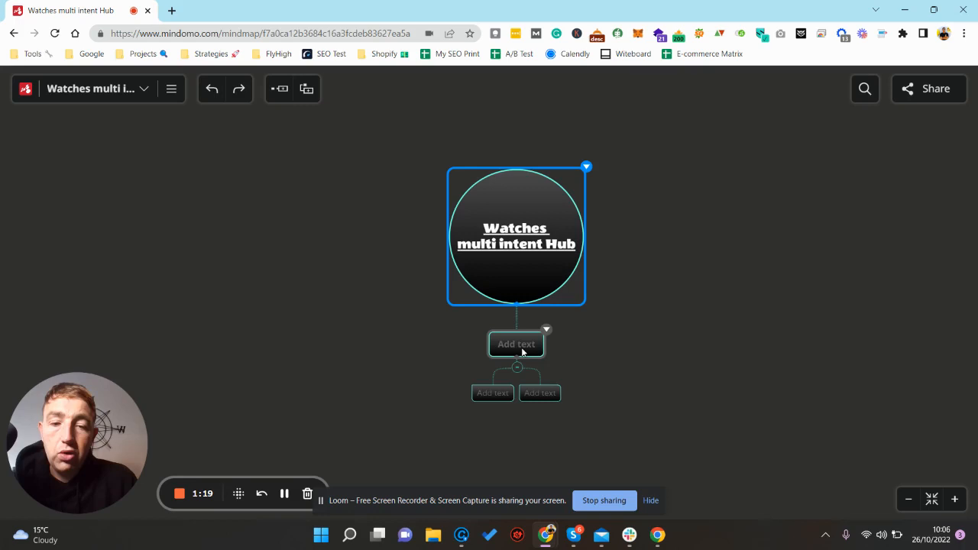
- Type 'Sub intent category (women's watches)' into the first empty branch, then select the hub
left_click(516, 393)
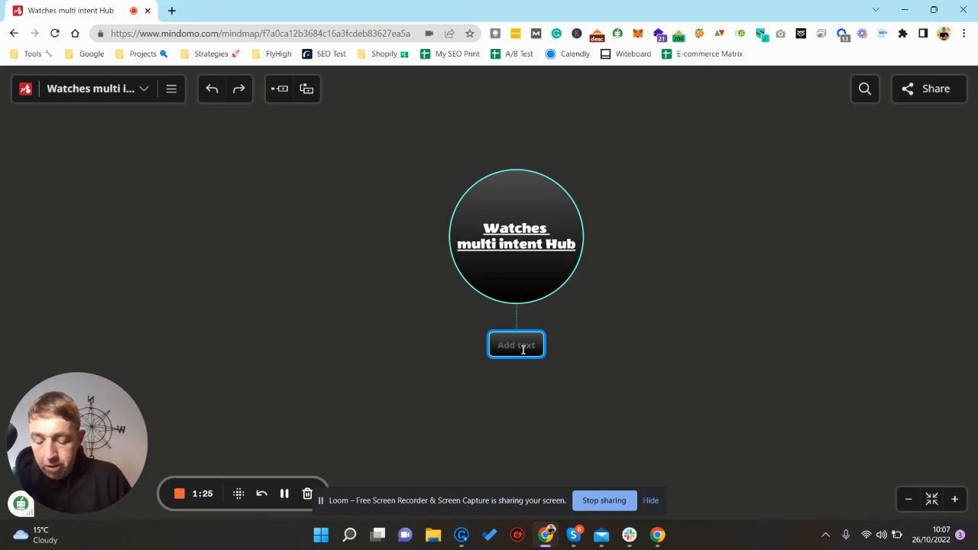
type("Sub in")
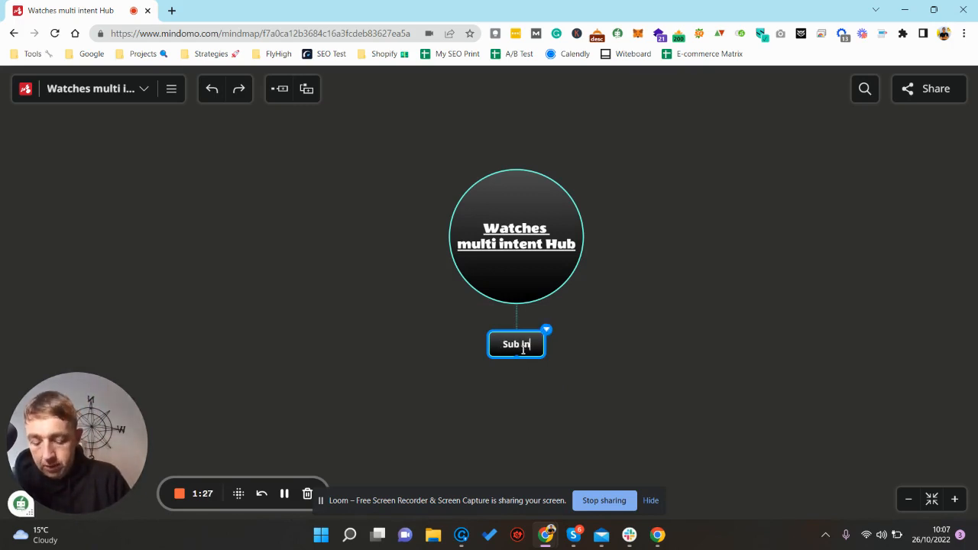
type("intent c")
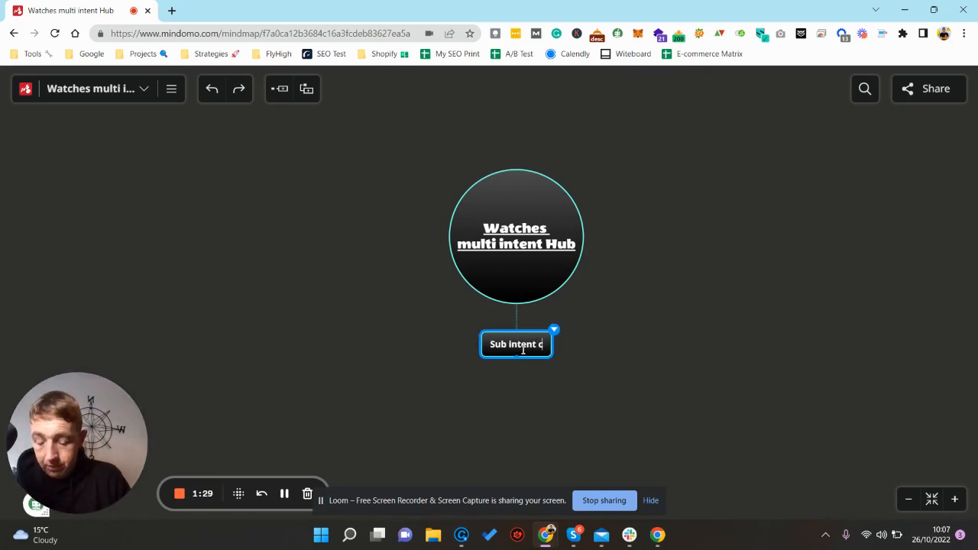
type("ategory (")
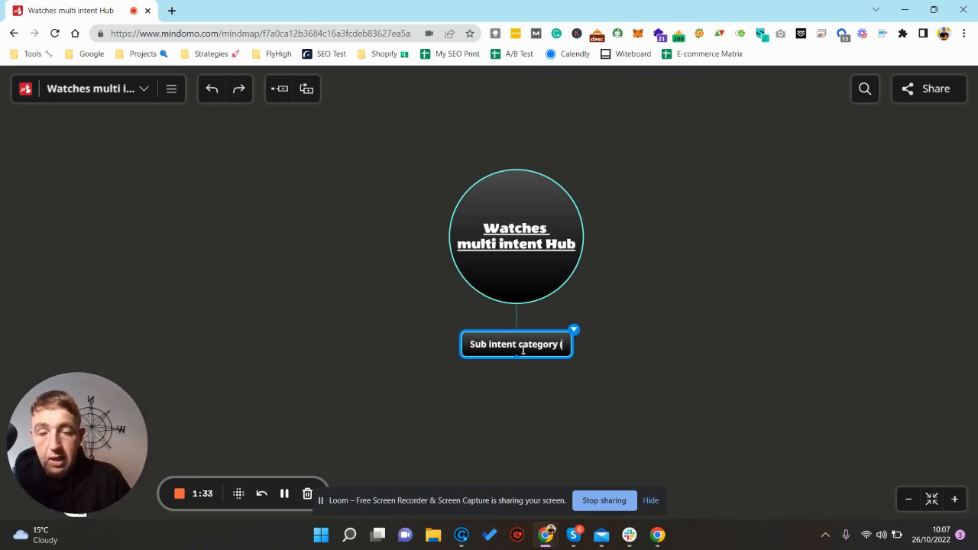
type("wo)")
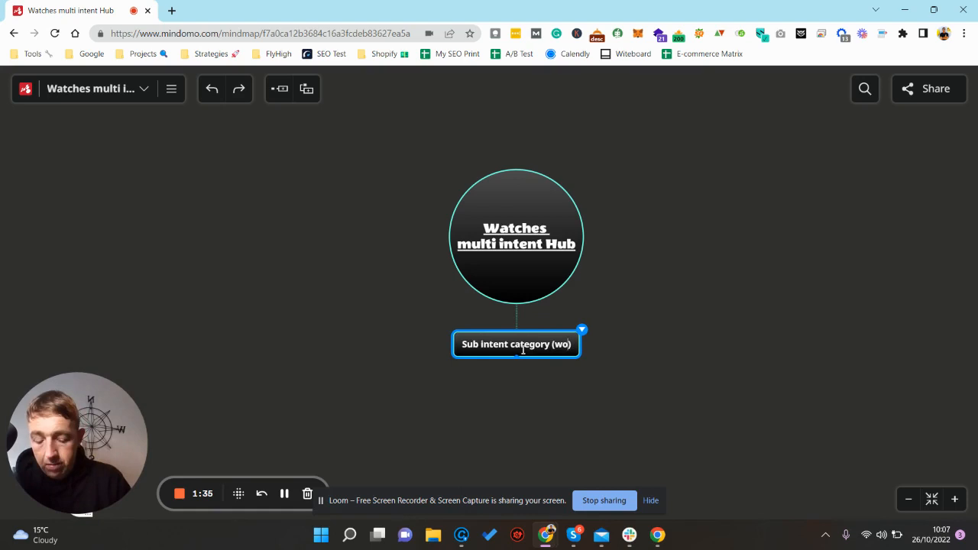
type("men's wat")
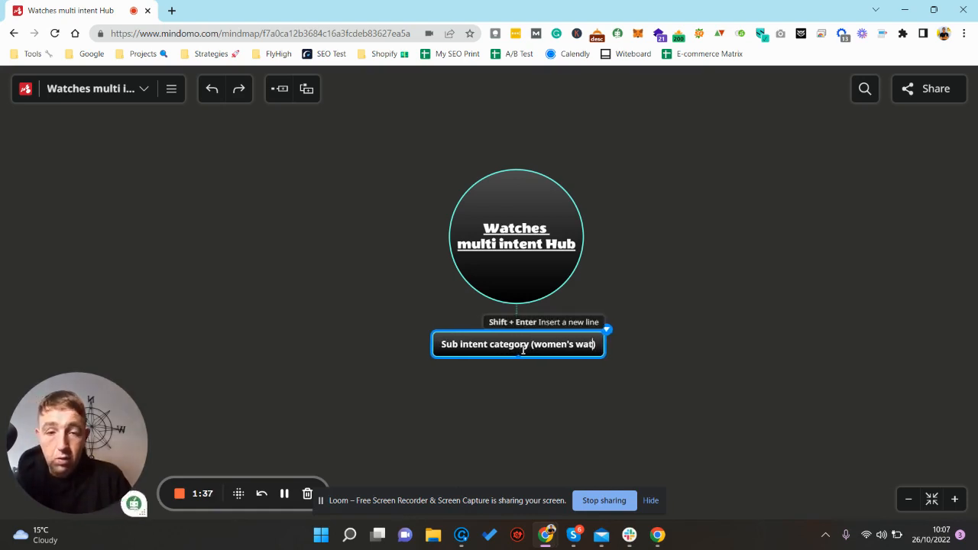
type("ches)")
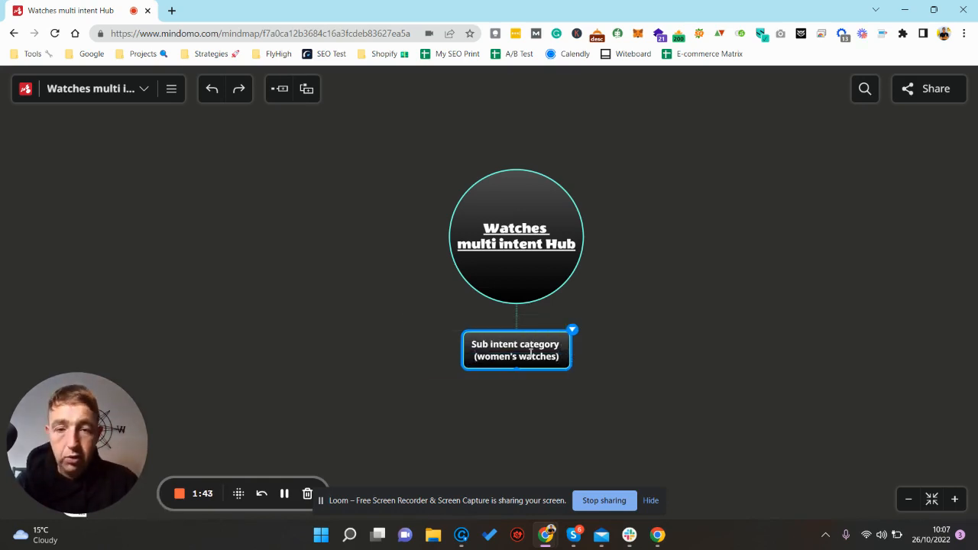
left_click(516, 236)
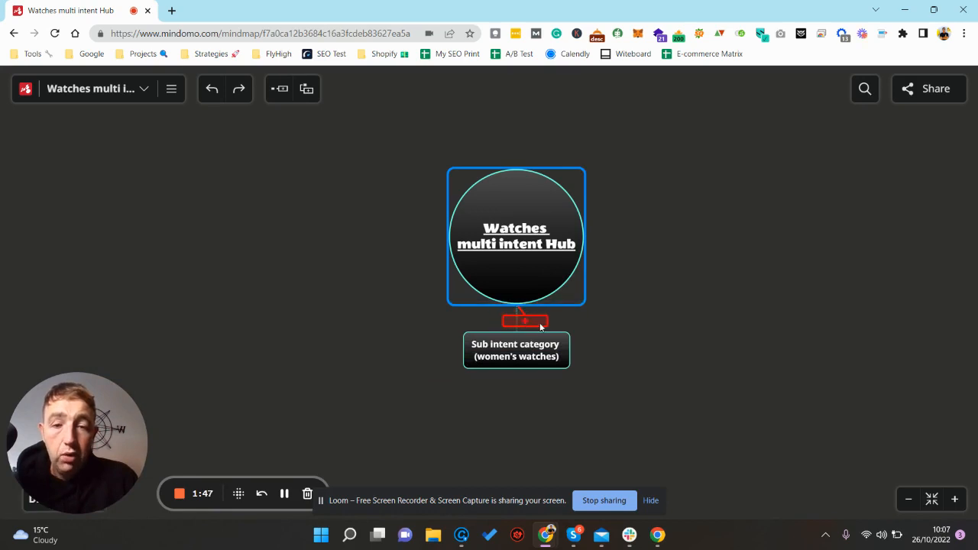
- Add the men's watches branch under the hub and label its first sub-topic 'prodcuts'
left_click(525, 320)
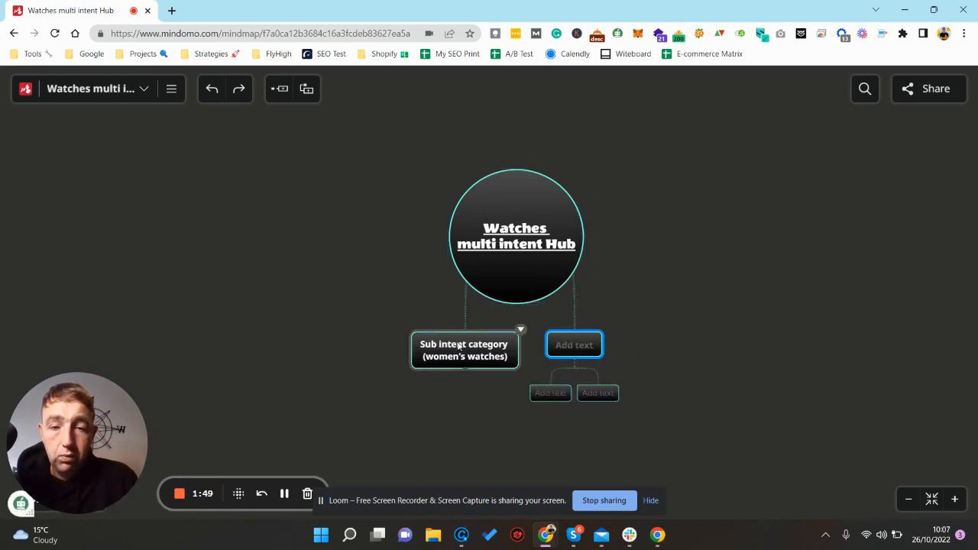
double_click(464, 350)
type("Sub intent category (men's watches)")
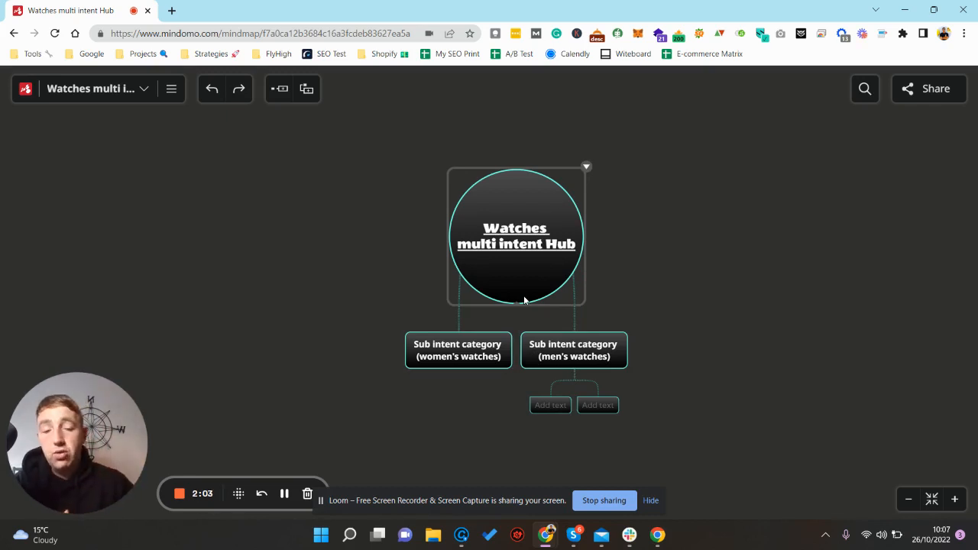
left_click(550, 405)
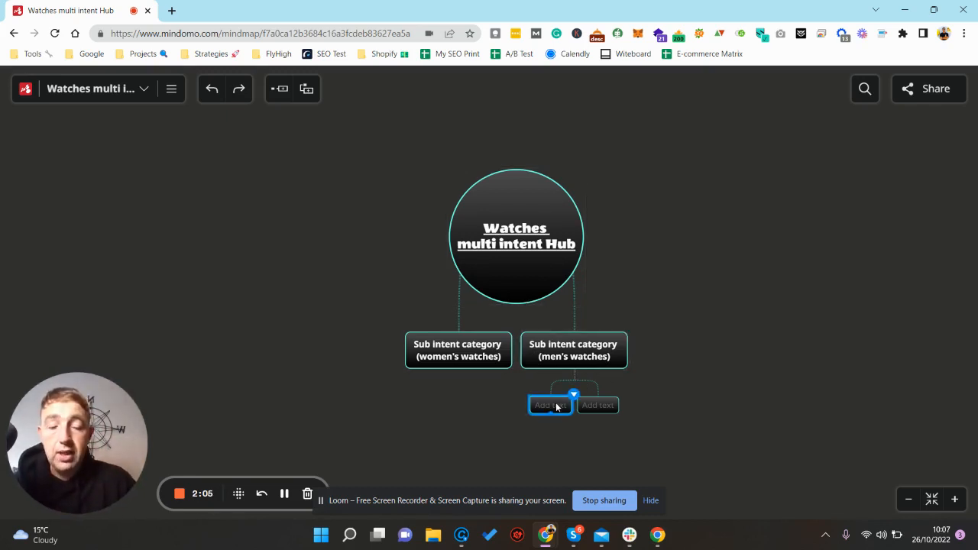
type("pro")
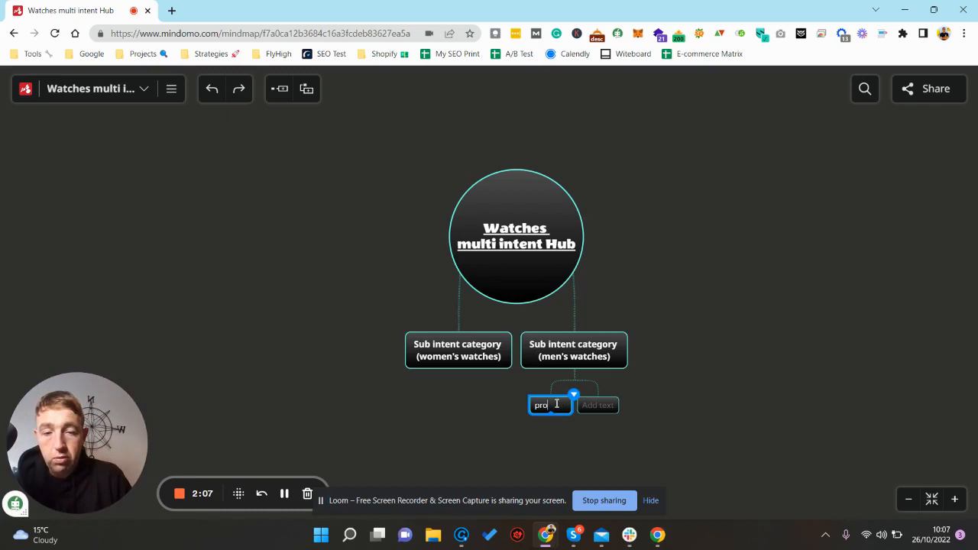
type("dcts")
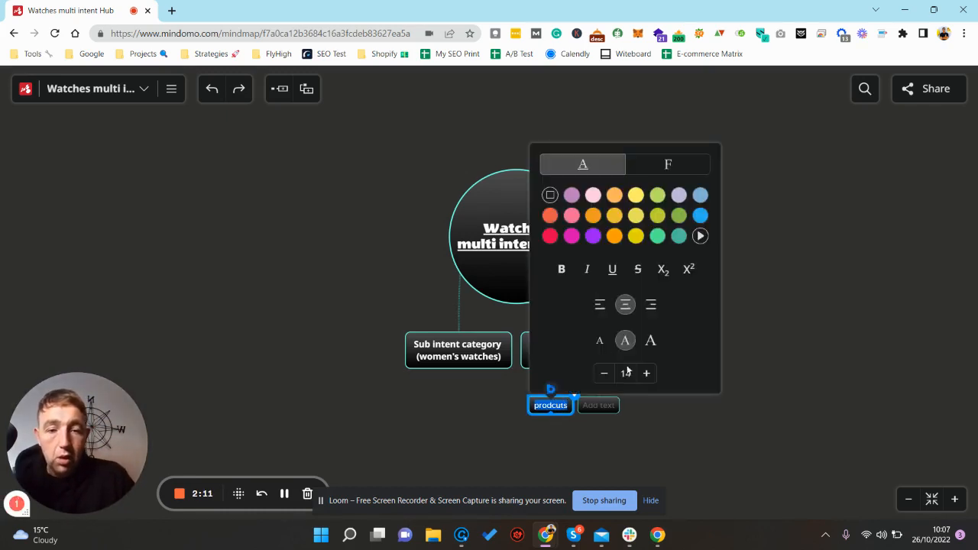
- Label the second sub-topic of the men's watches branch 'Guides bottom'
left_click(599, 405)
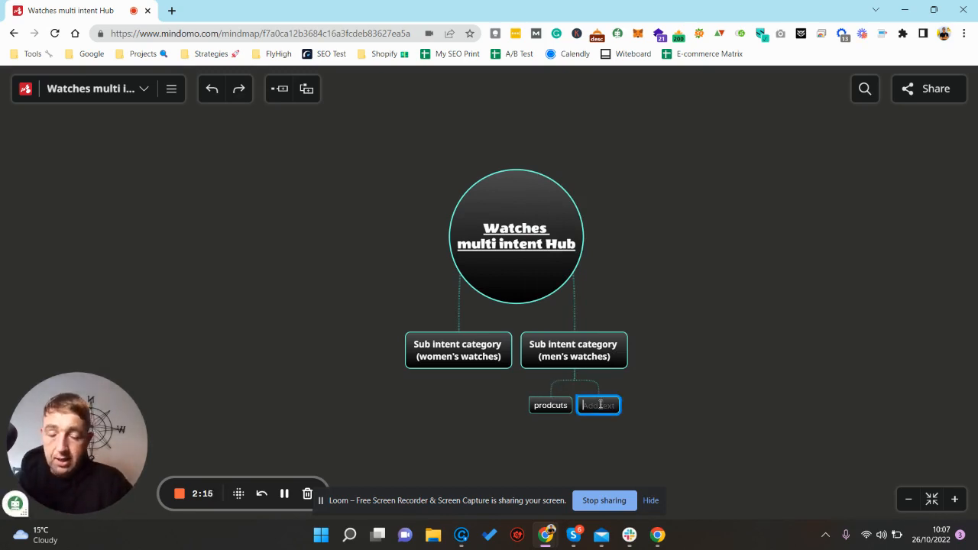
type("Gui")
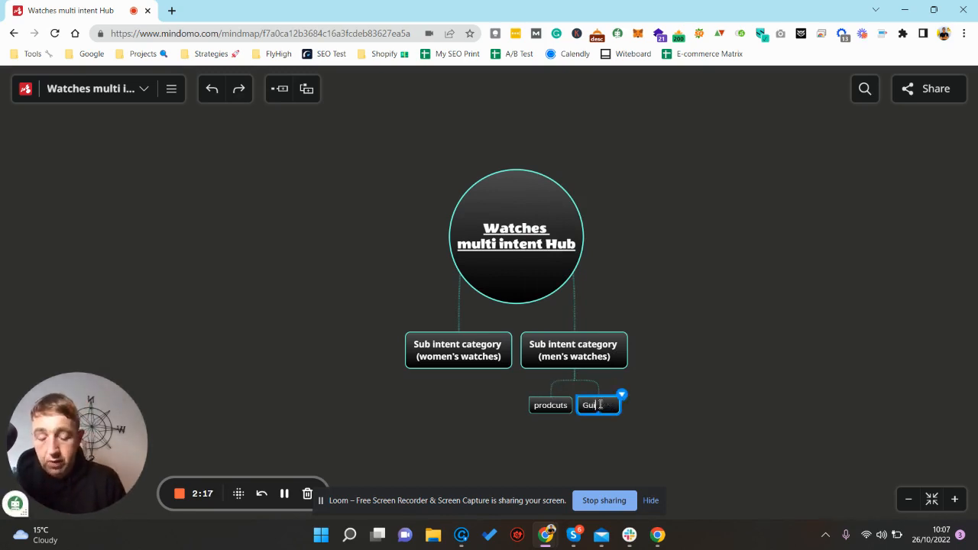
type("des")
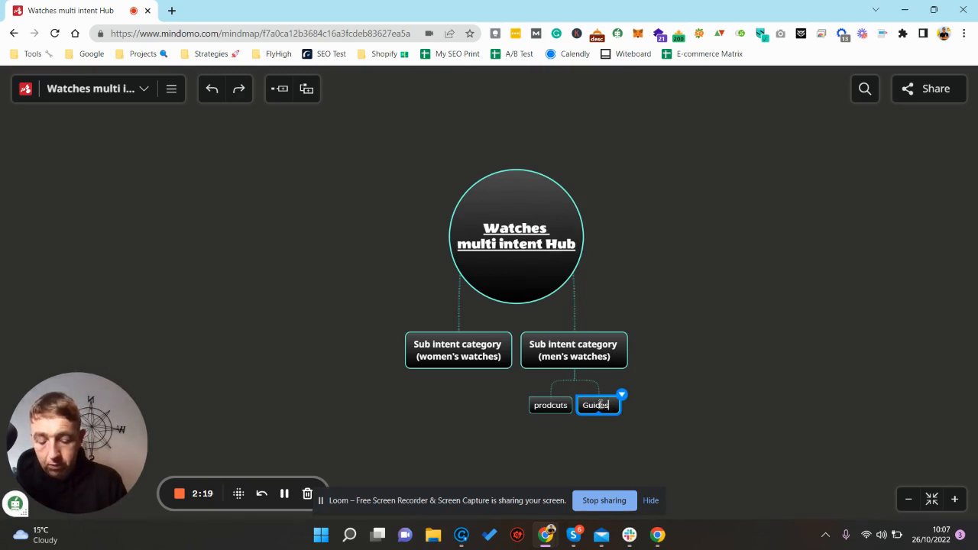
type("bottom")
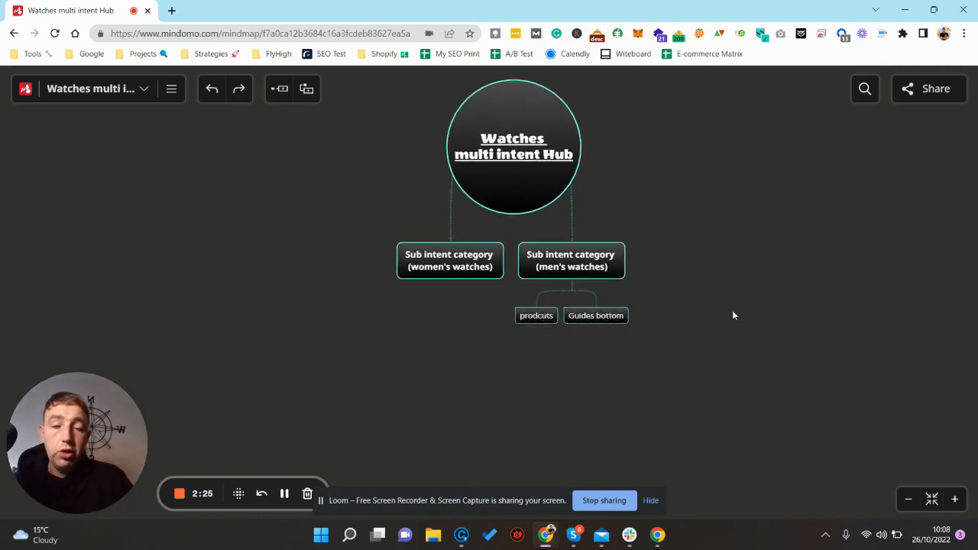
- Fix the 'prodcuts' label to 'products', then add a third hub branch labelled 'Reviews'
left_click(596, 315)
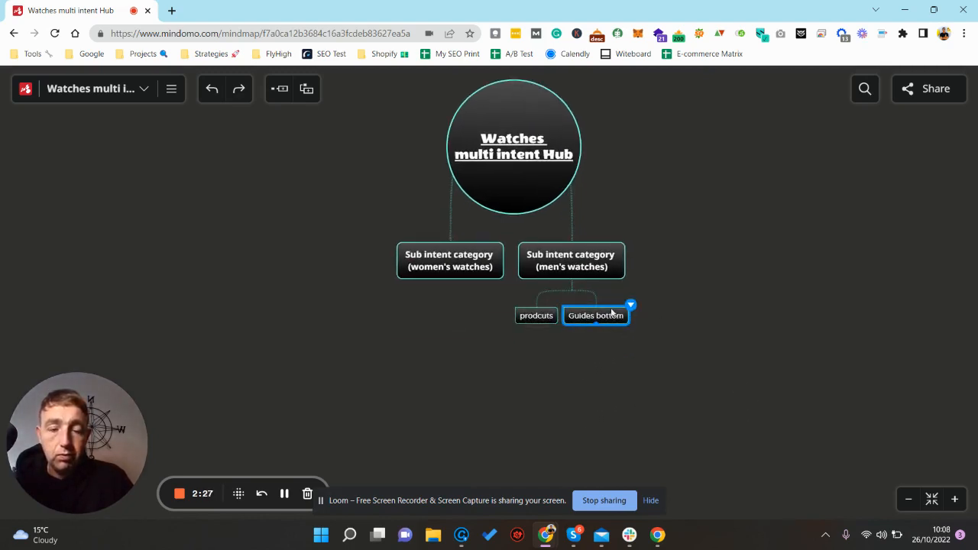
mouse_move(532, 299)
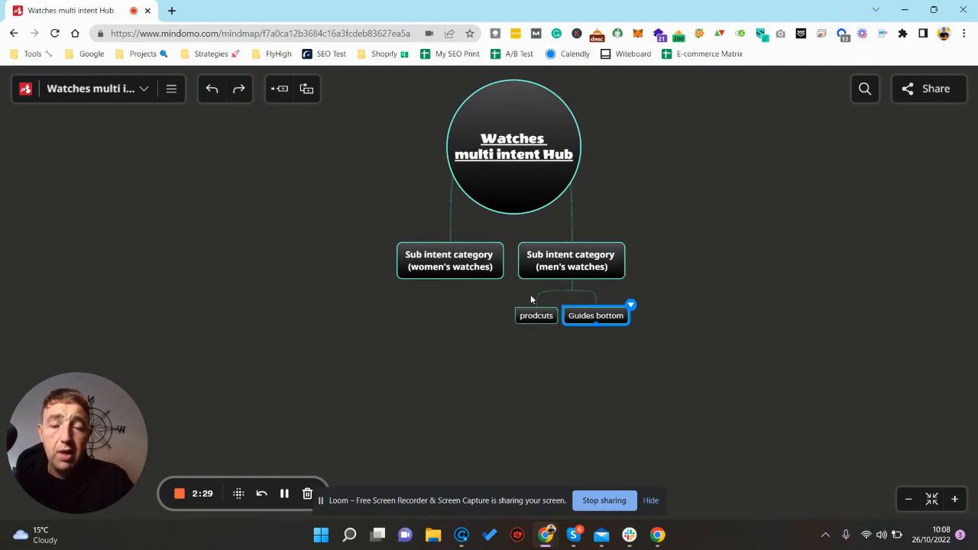
left_click(536, 315)
type("u")
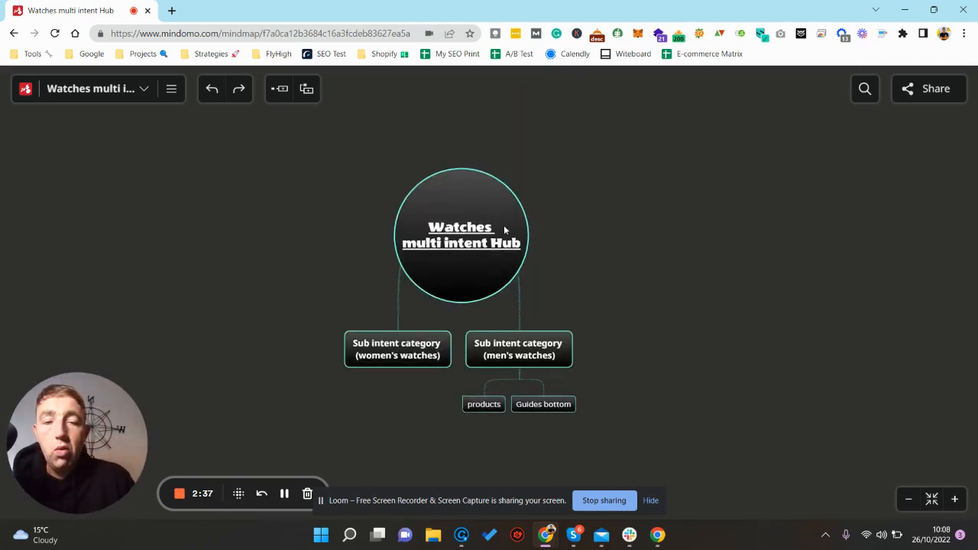
left_click(461, 235)
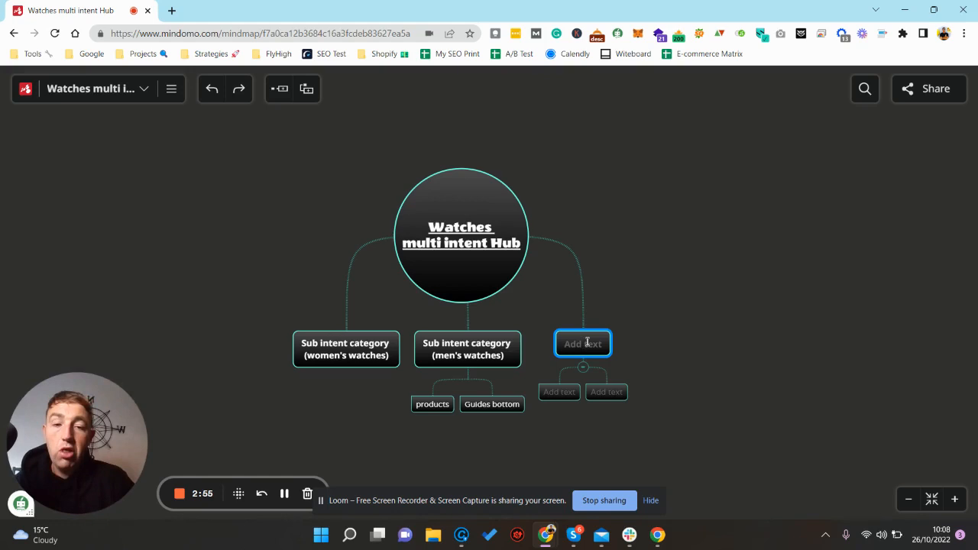
type("Rew")
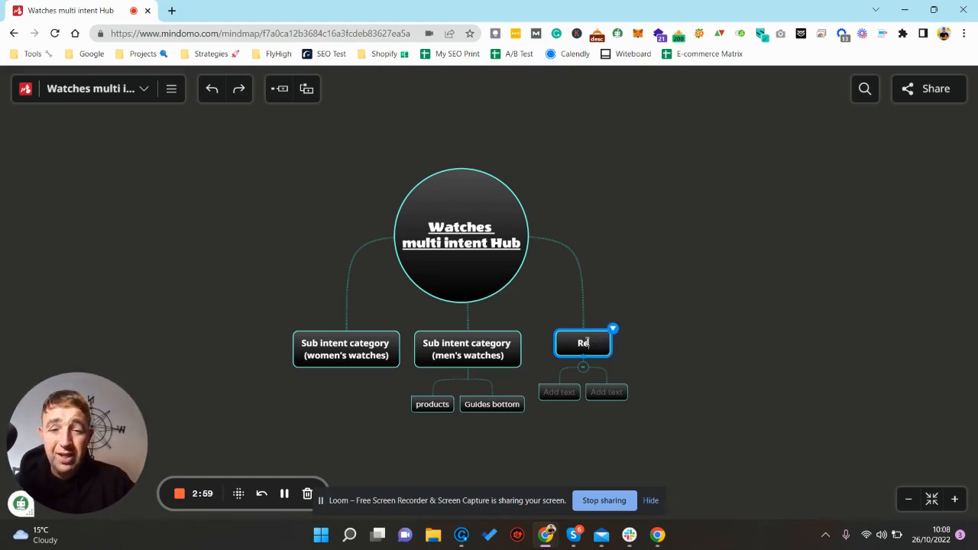
type("views")
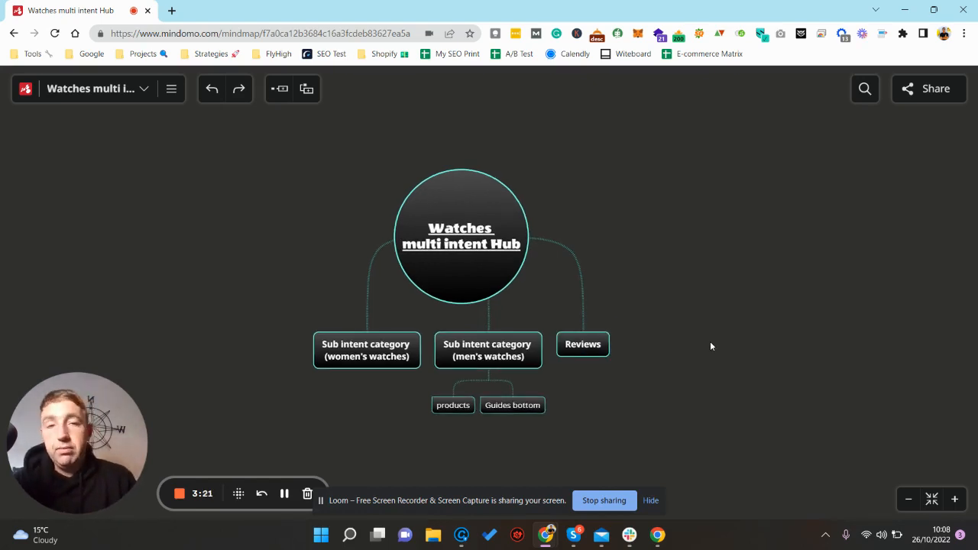
- Add a hub branch labelled 'Favourite products', dropping its empty placeholder sub-topics
left_click(461, 236)
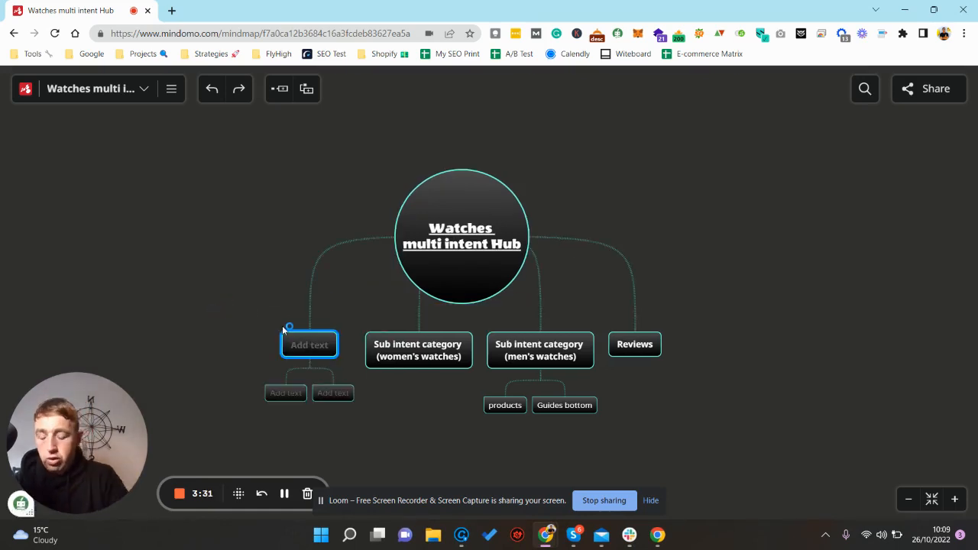
type("Su")
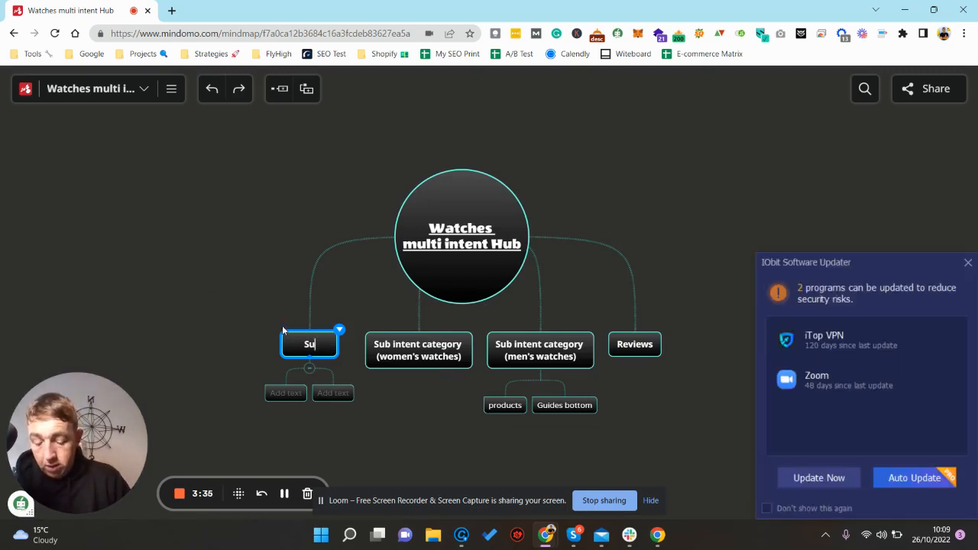
type("Favou")
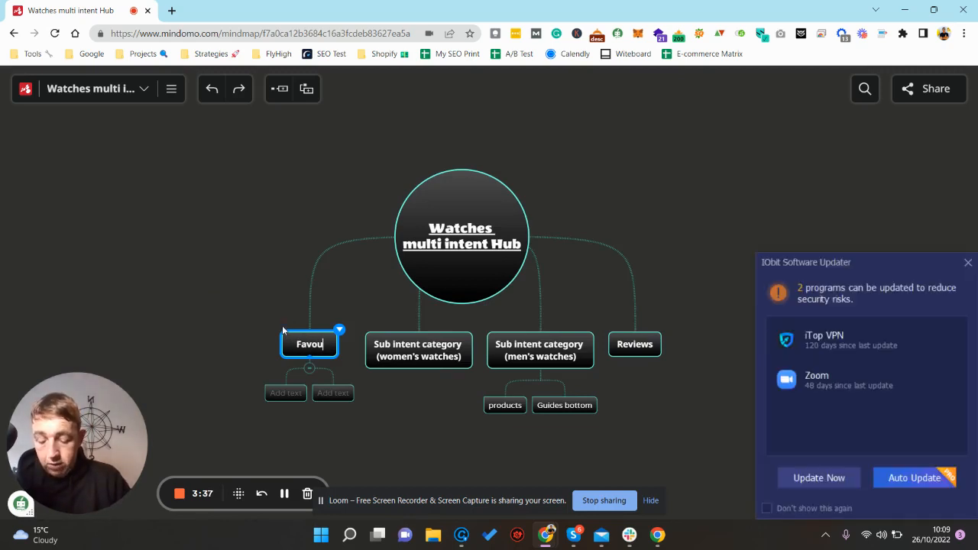
type("rite p")
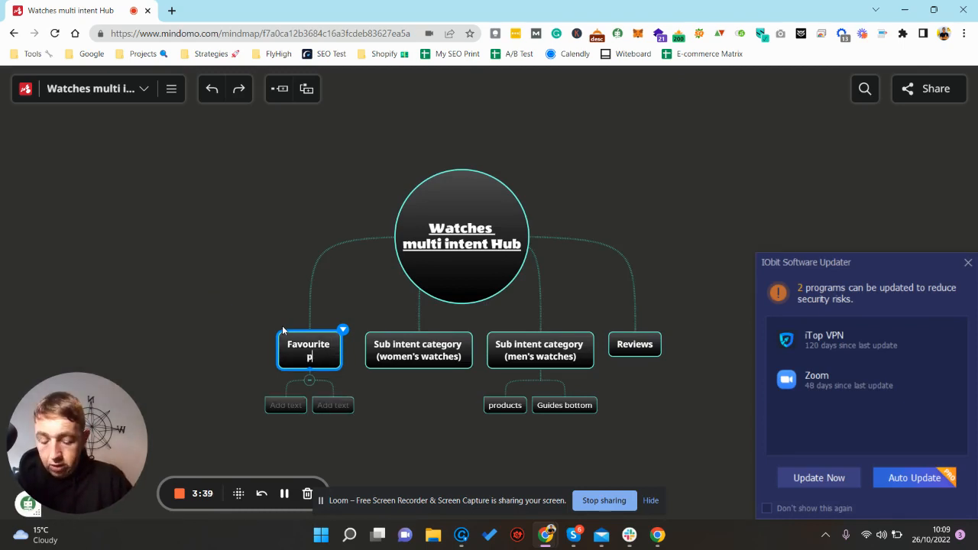
type("roducts")
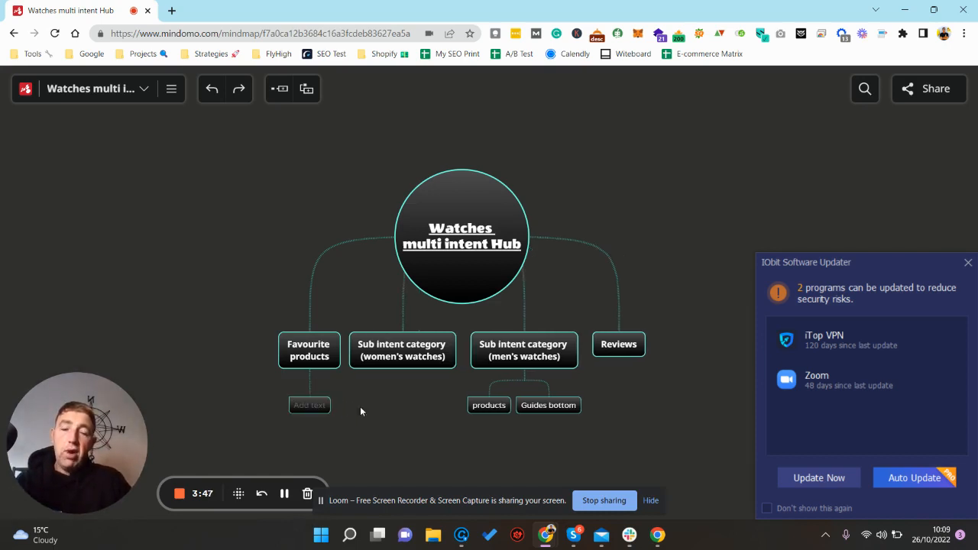
left_click(309, 405)
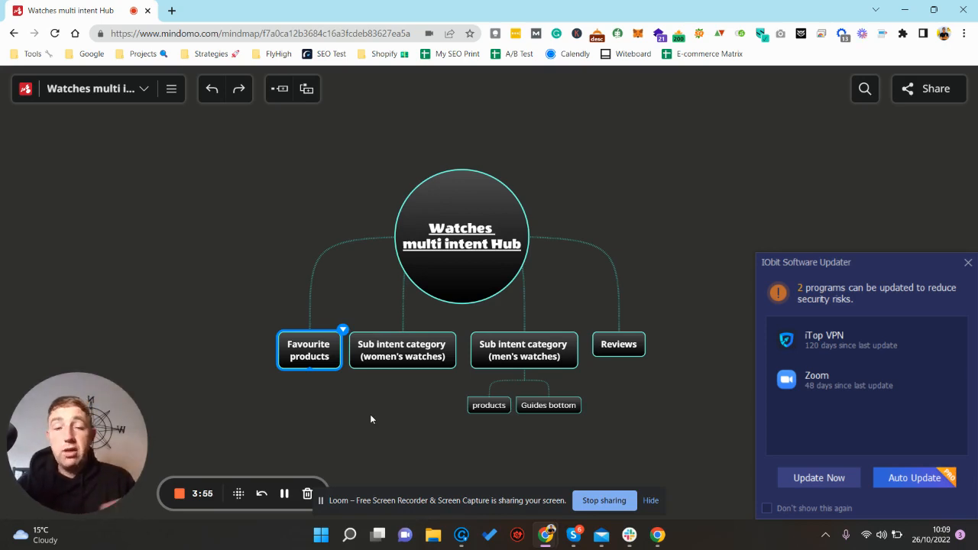
mouse_move(967, 278)
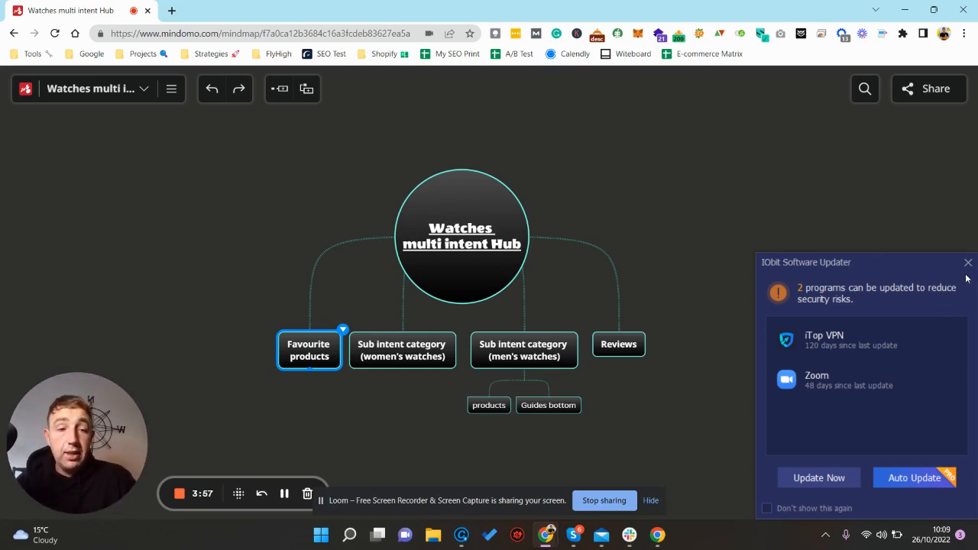
left_click(968, 262)
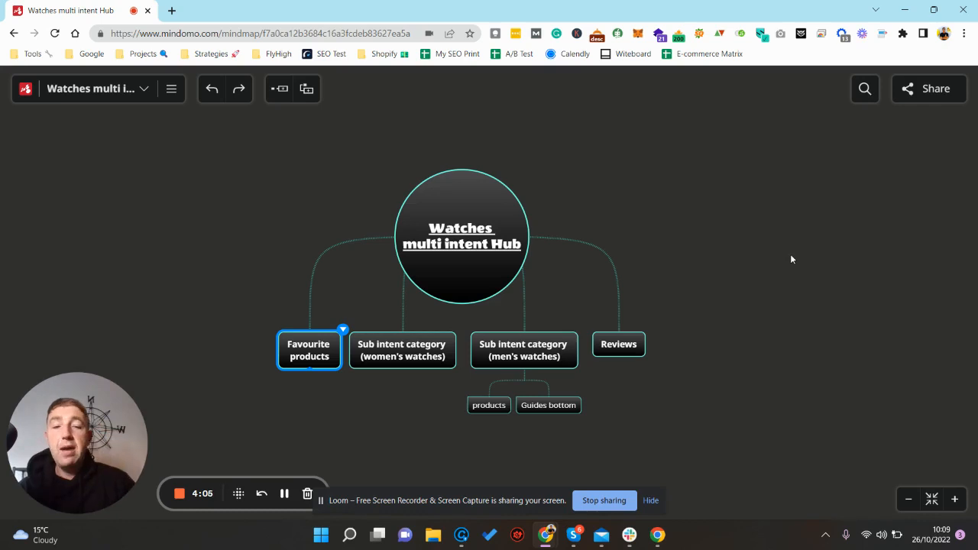
mouse_move(292, 306)
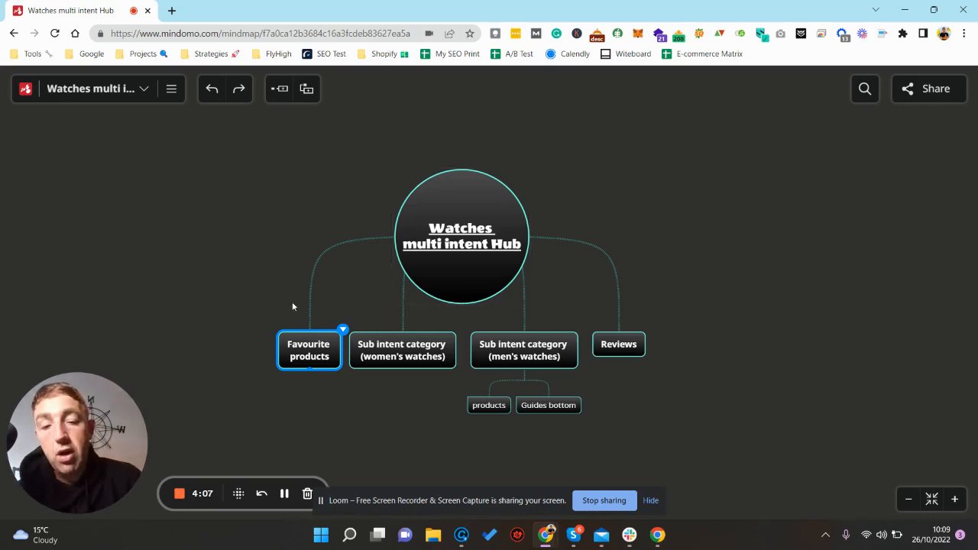
mouse_move(351, 144)
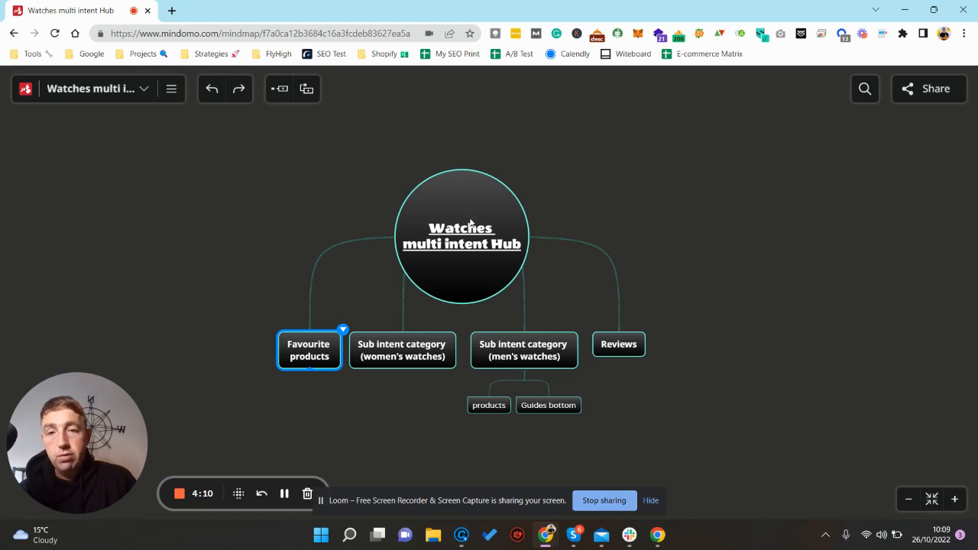
mouse_move(500, 321)
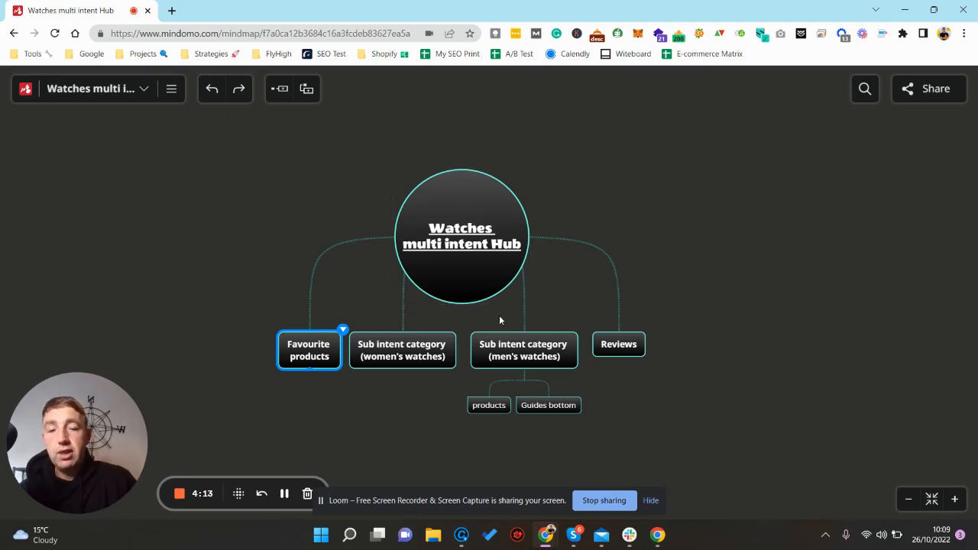
mouse_move(297, 329)
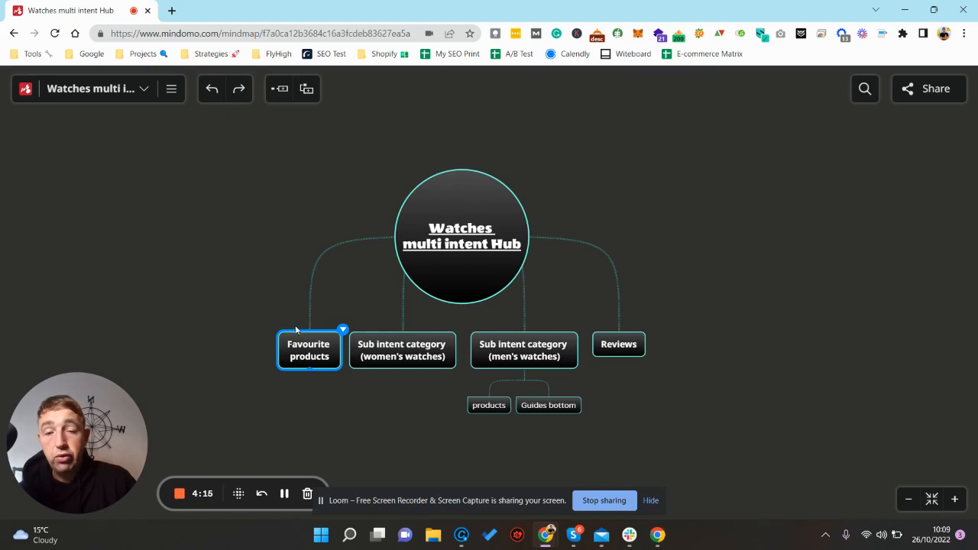
mouse_move(290, 323)
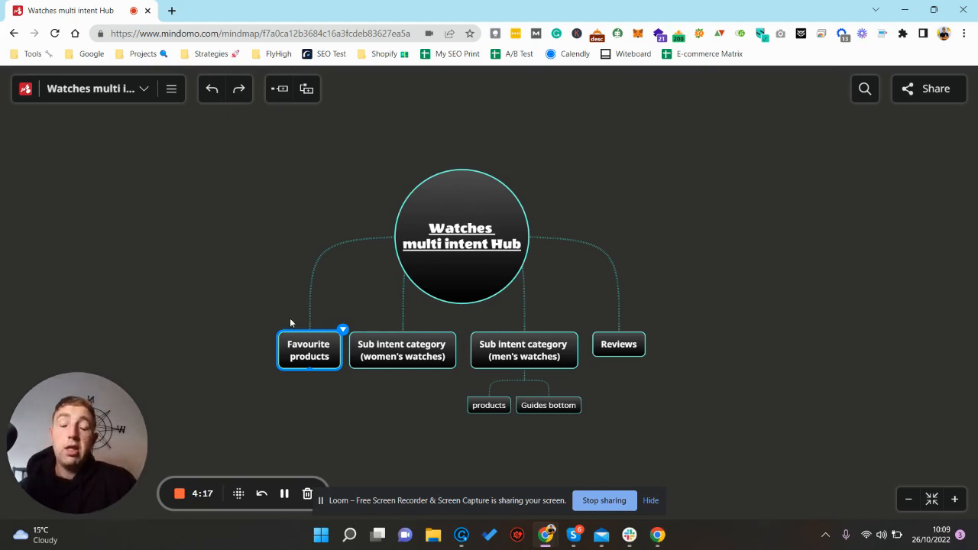
mouse_move(335, 284)
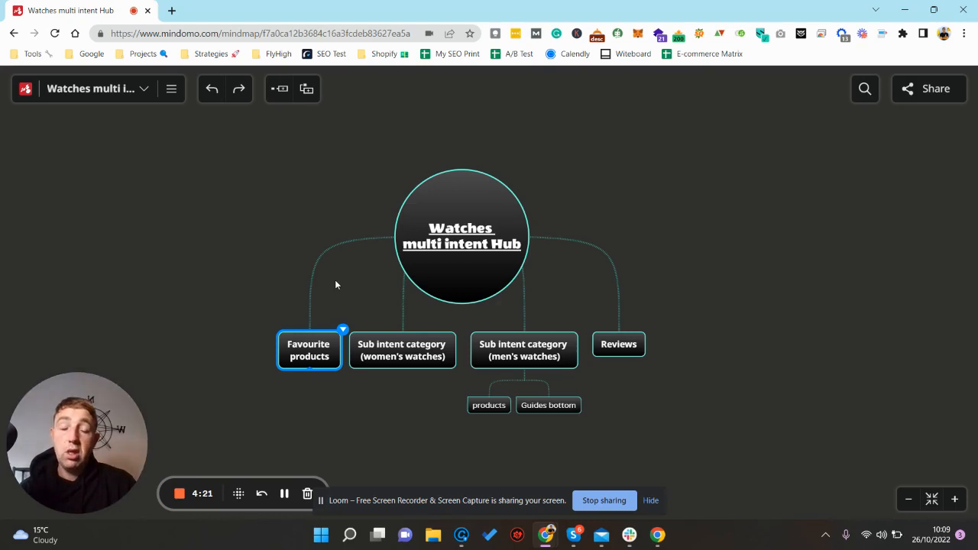
mouse_move(673, 223)
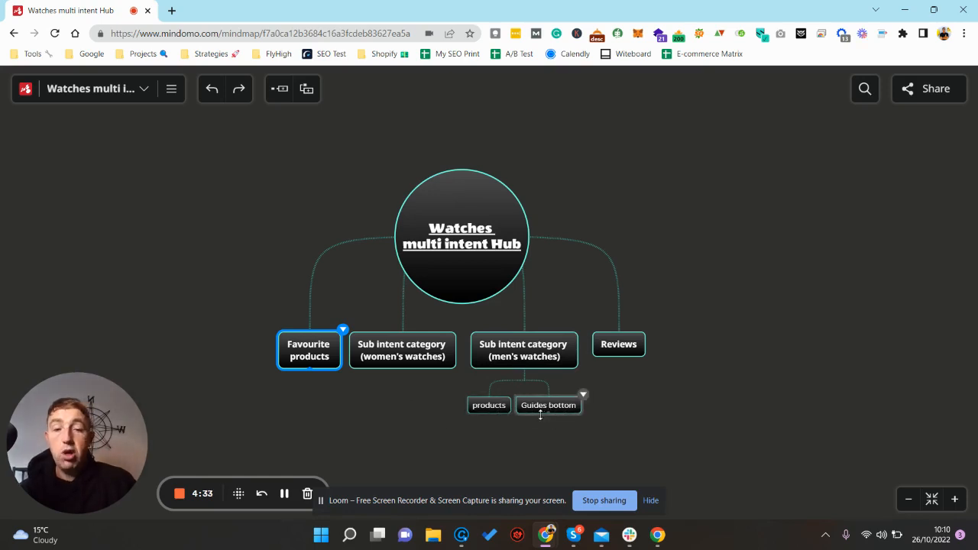
left_click(462, 237)
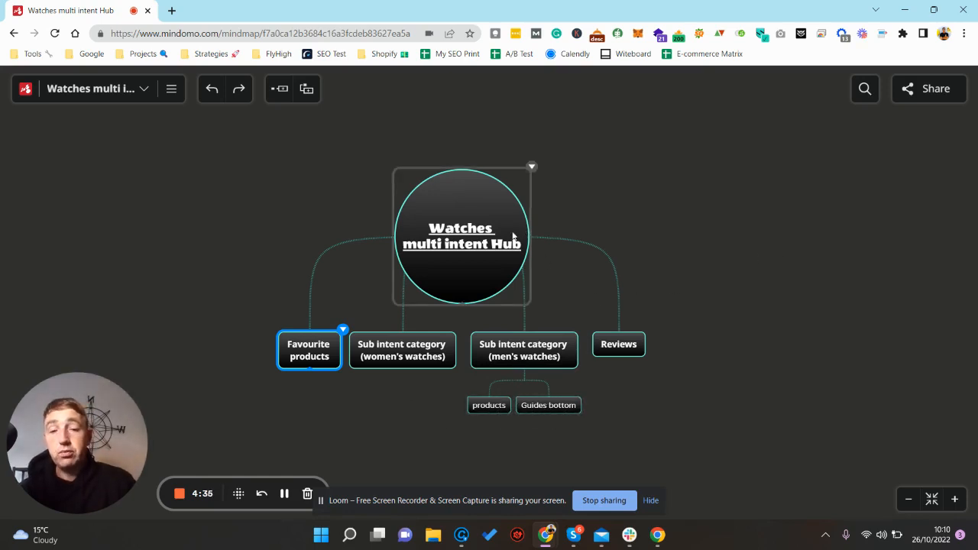
left_click(461, 237)
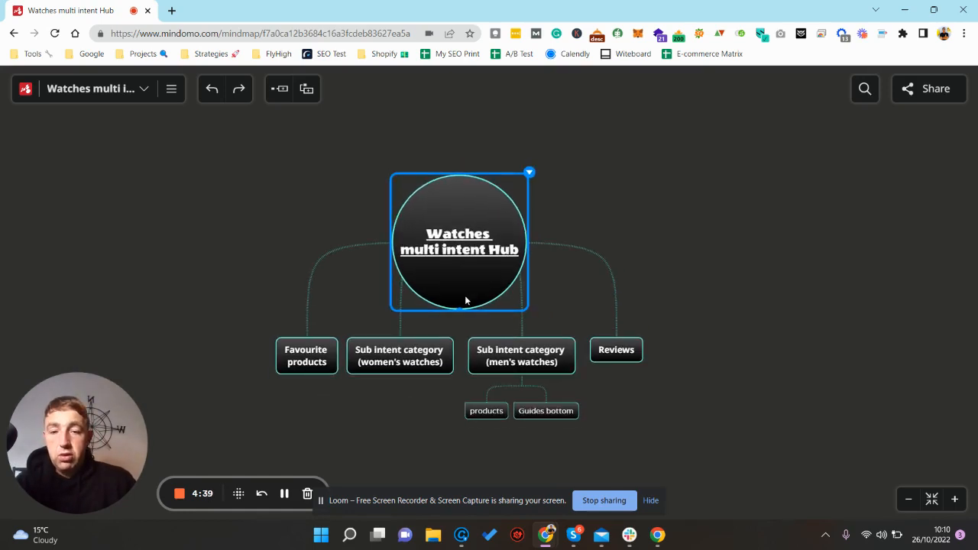
- Add a hub branch and type 'SCHema' as its label, then click the canvas
left_click(521, 356)
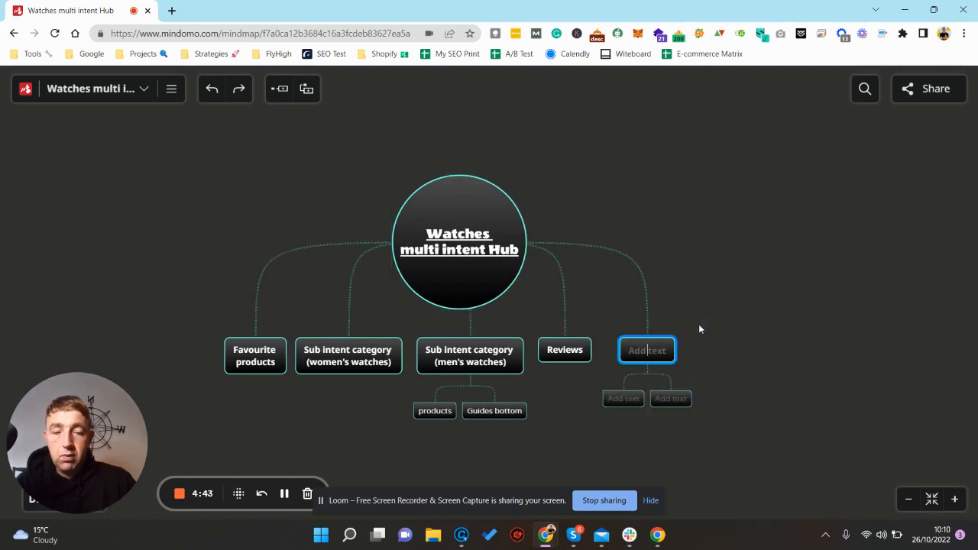
type("SCH")
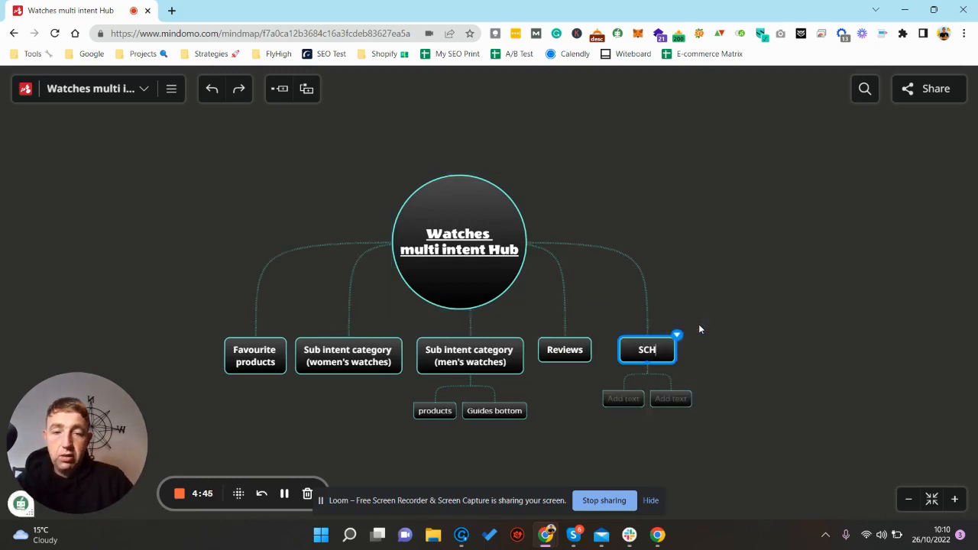
type("ema")
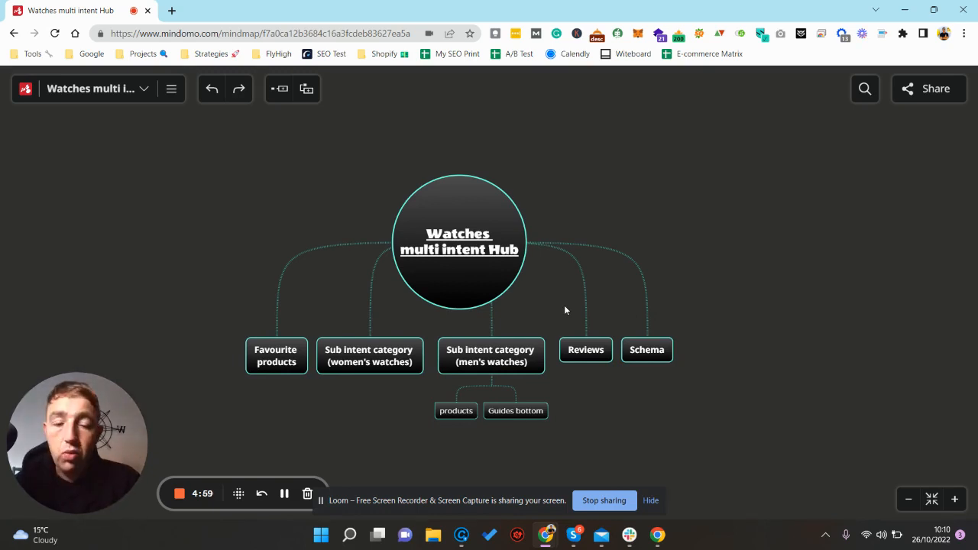
left_click(459, 241)
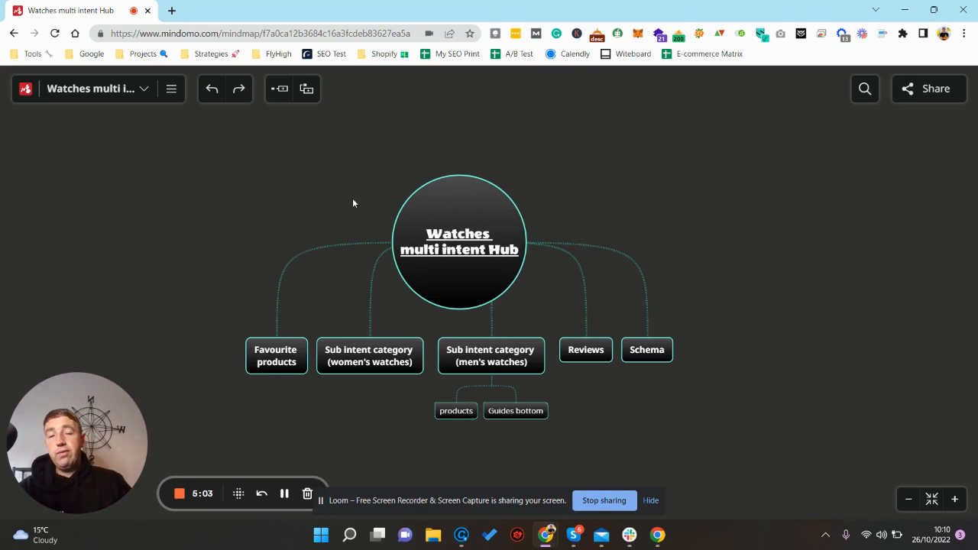
left_click(458, 229)
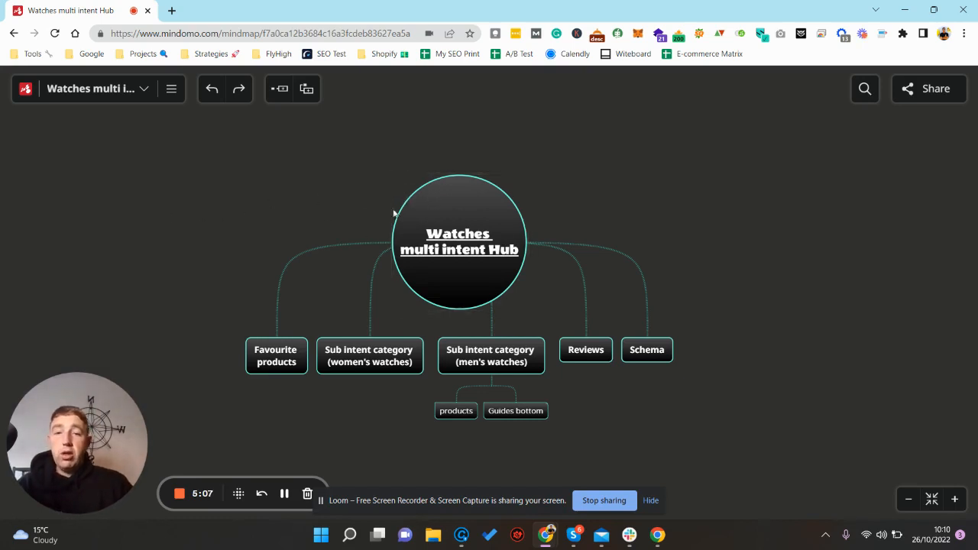
mouse_move(368, 243)
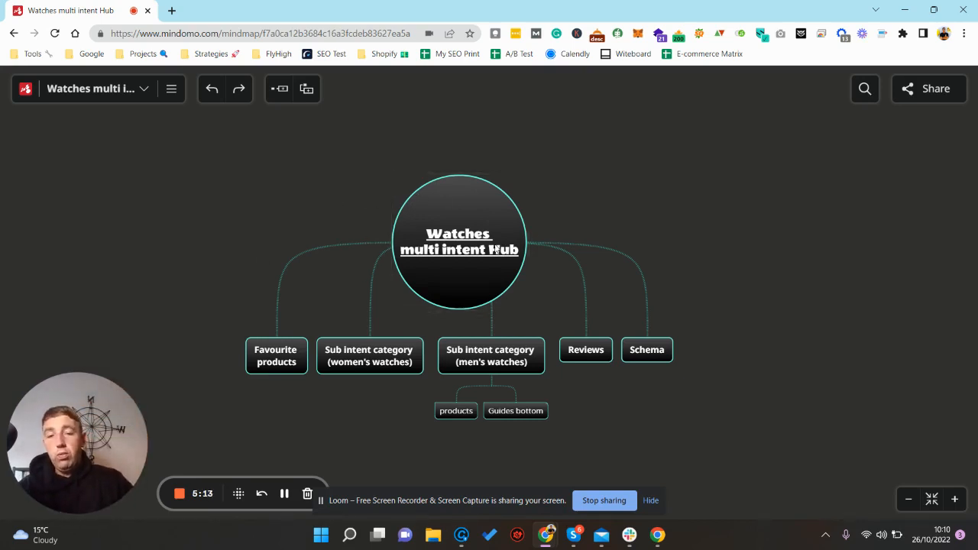
left_click(459, 249)
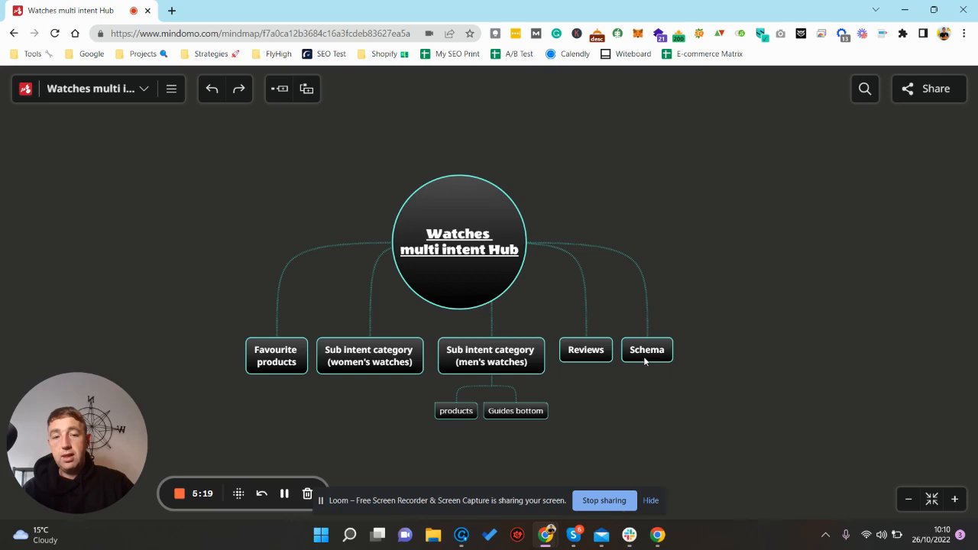
mouse_move(329, 245)
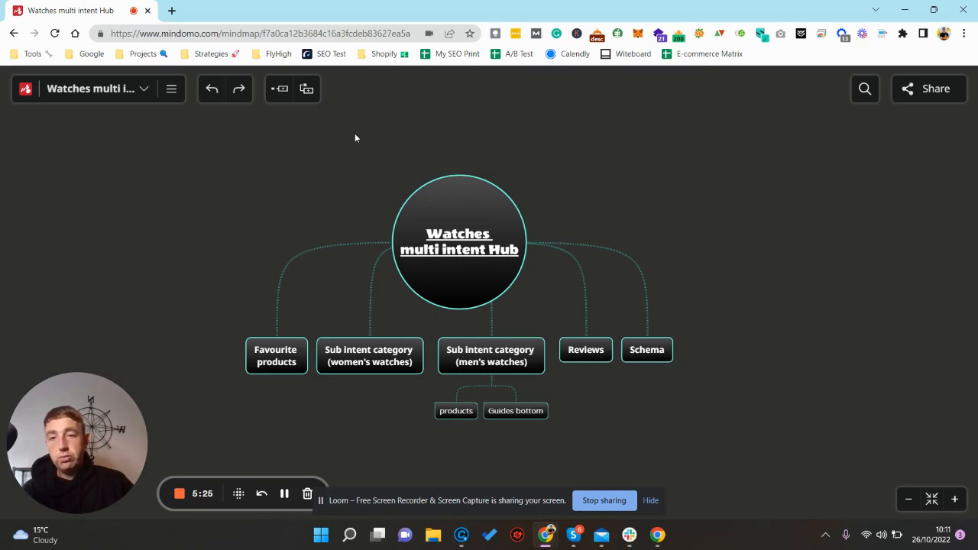
mouse_move(414, 229)
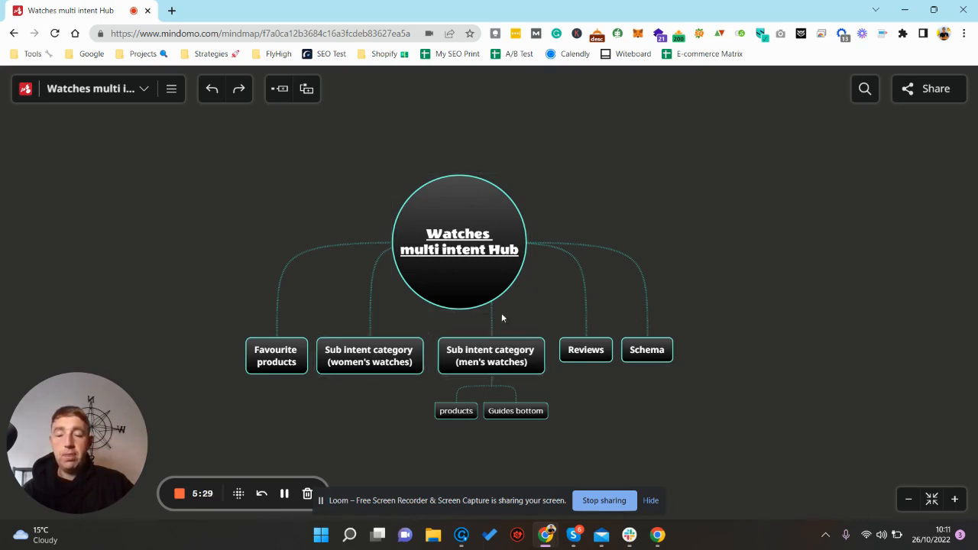
mouse_move(353, 240)
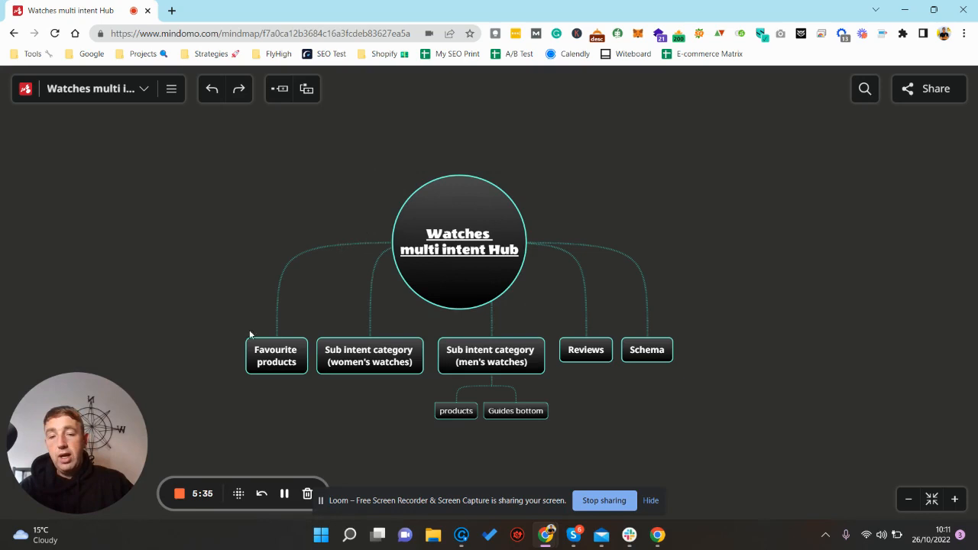
mouse_move(694, 369)
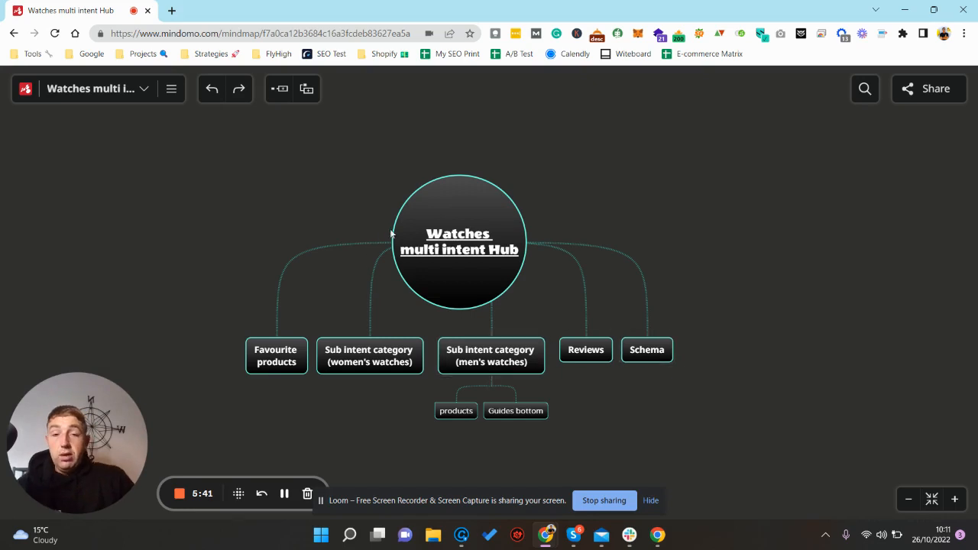
mouse_move(365, 365)
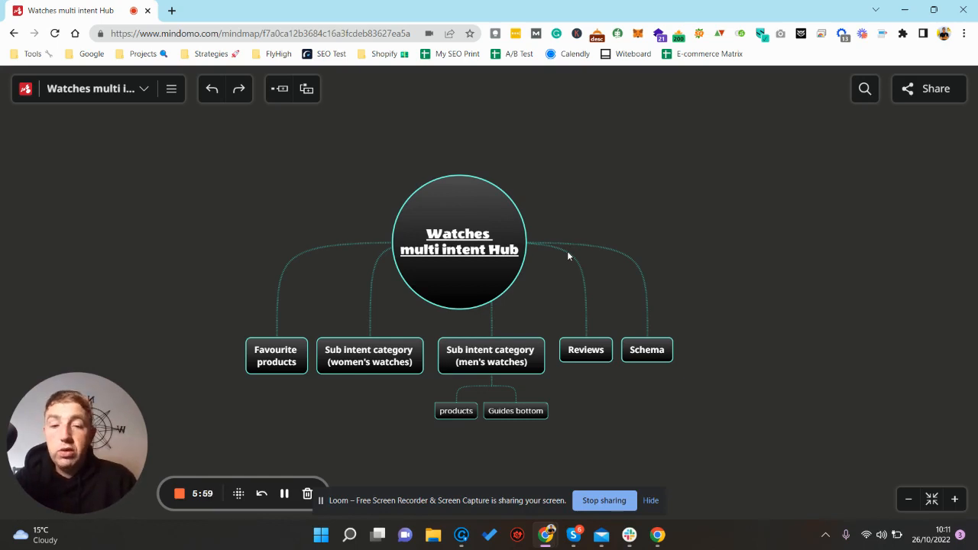
left_click(459, 241)
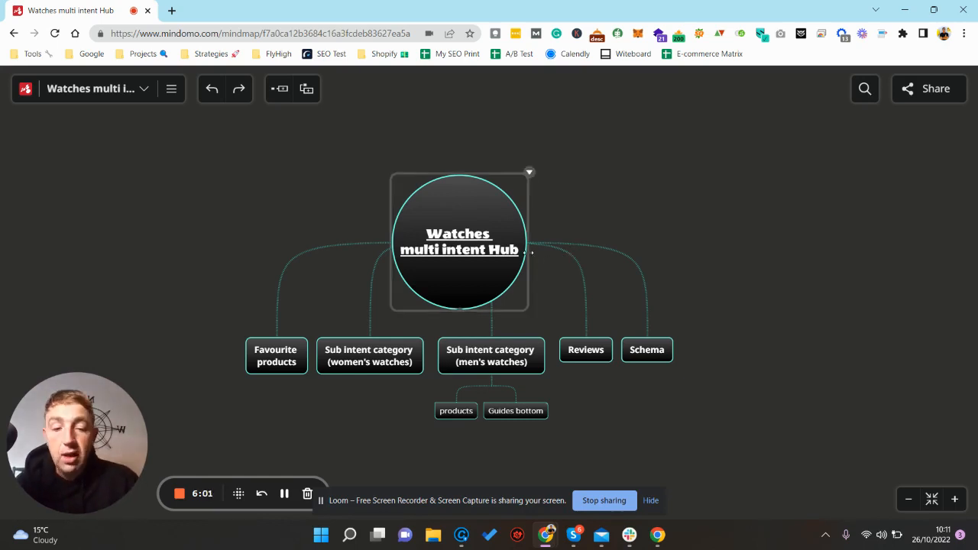
mouse_move(505, 270)
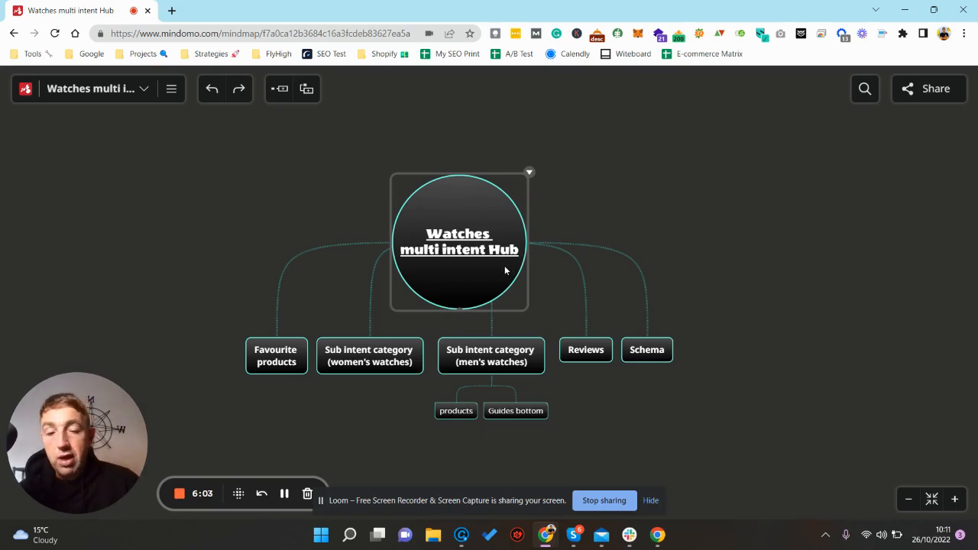
mouse_move(479, 259)
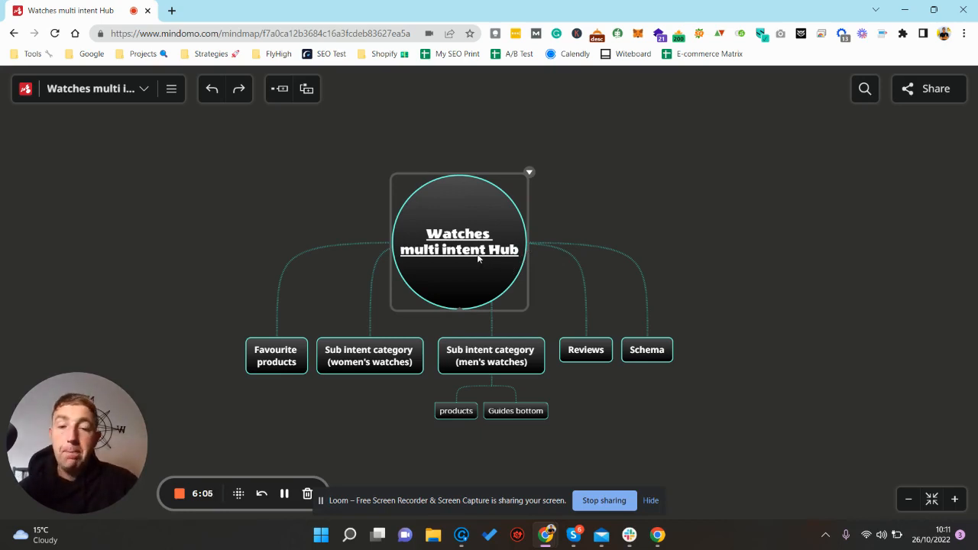